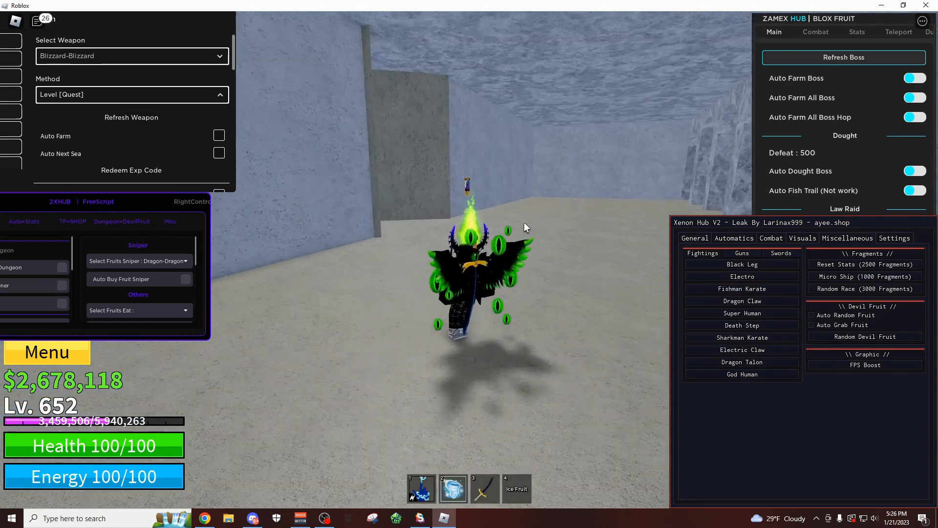
View Xenon Hub V2's Automatics Fightings sub-tab, then return to the Main level-farming options
left_click(694, 237)
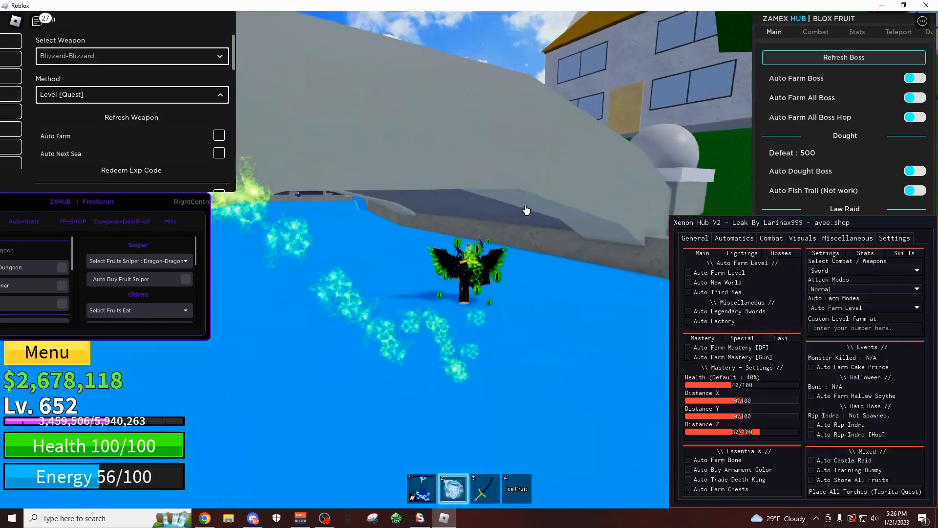
left_click(741, 252)
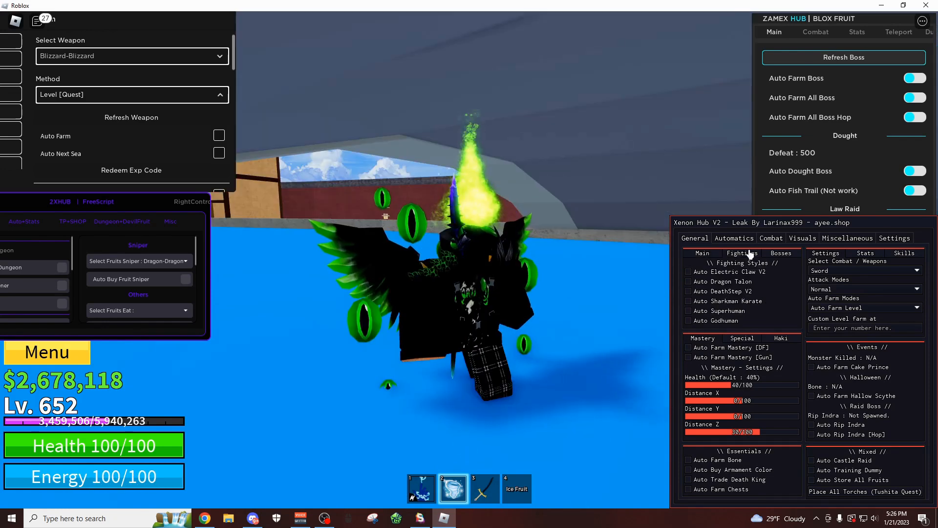
left_click(780, 252)
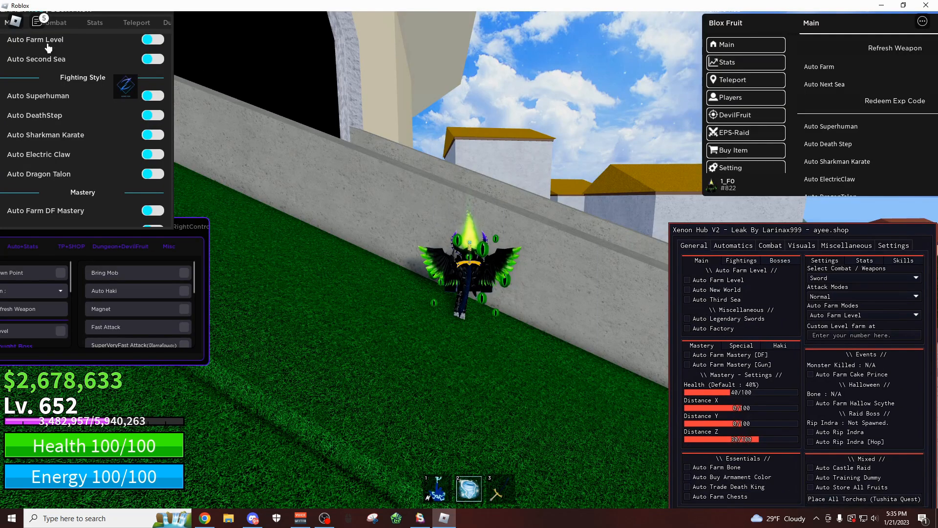
mouse_move(120, 130)
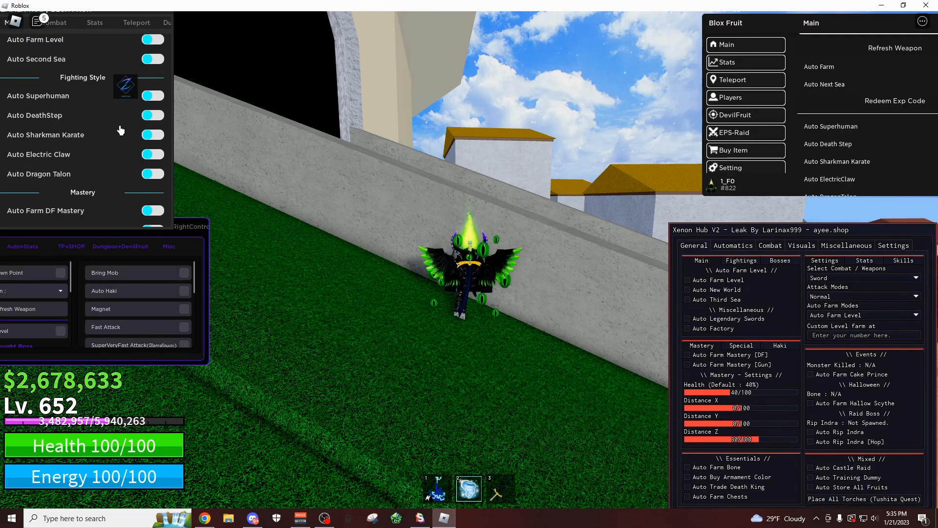
Scroll the Zamex Hub list down to the Elite and Hallow Scythe options
scroll("down", 3)
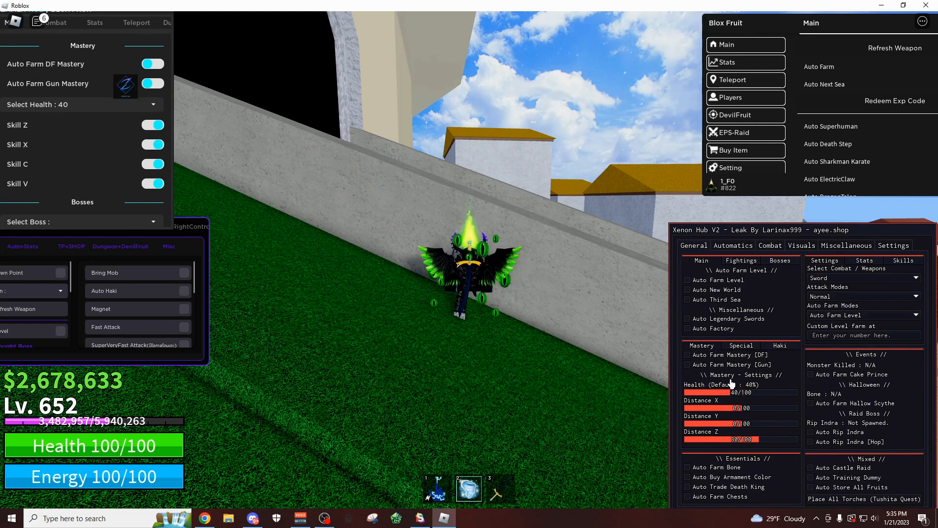
mouse_move(75, 104)
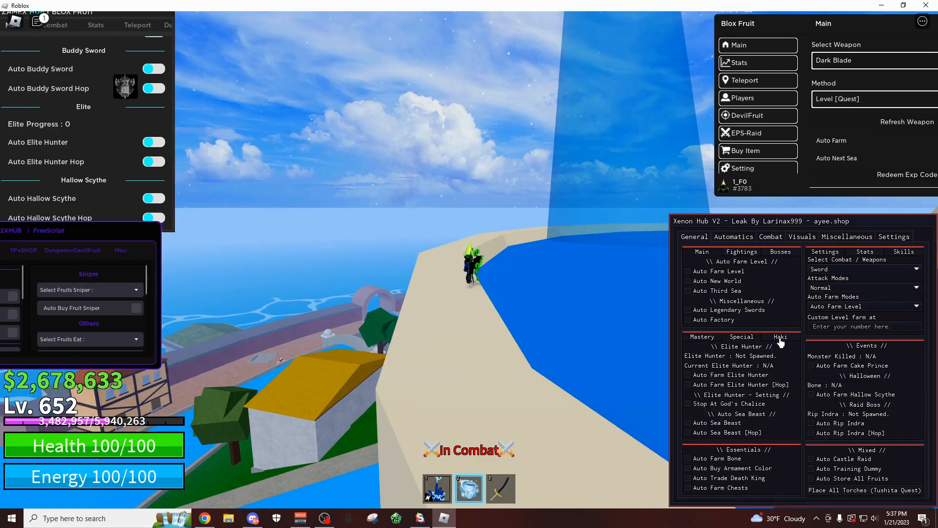
View Xenon Hub's observation haki options, then switch to its Combat targeting page
left_click(780, 336)
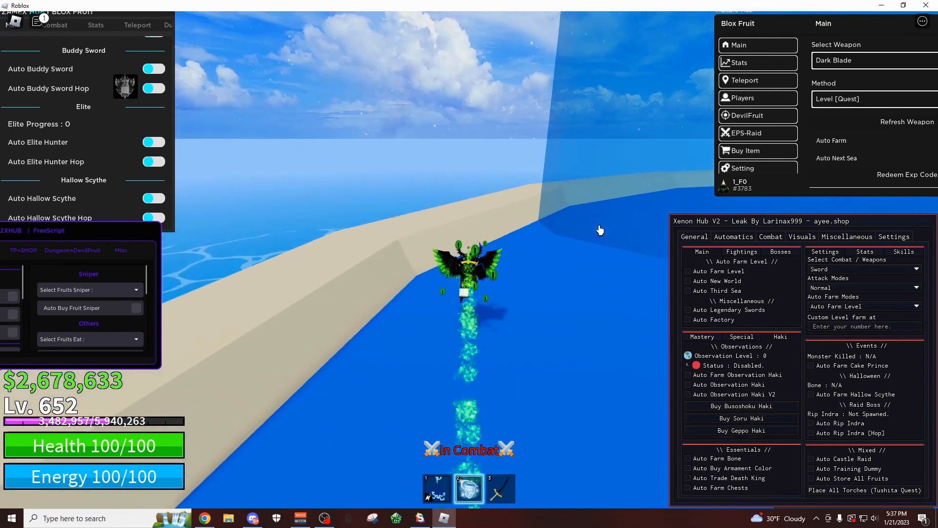
left_click(770, 237)
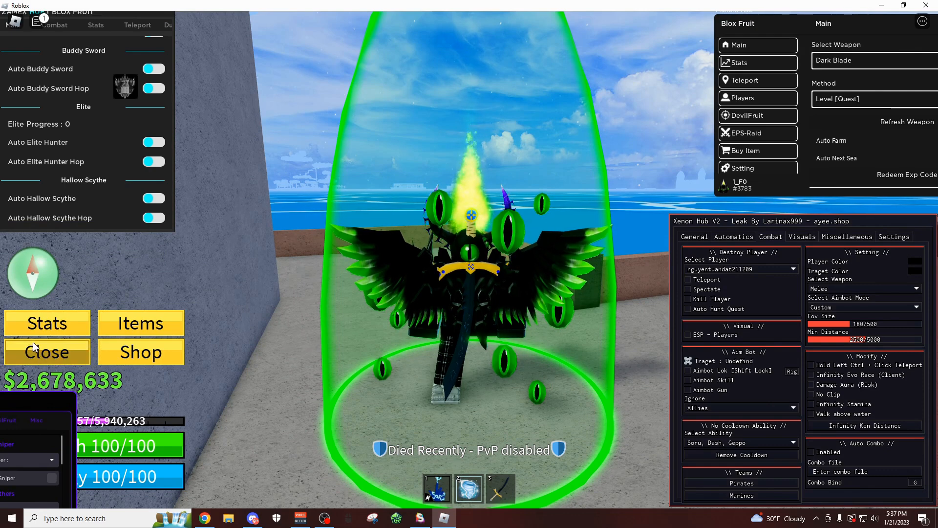
Spectate the selected player with Xenon Hub's Spectate toggle, then stop spectating
left_click(688, 289)
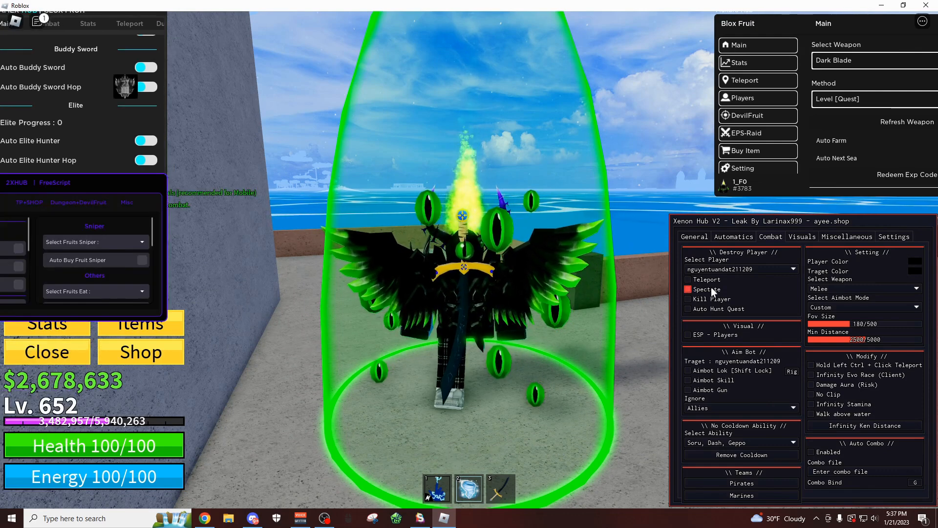
left_click(688, 289)
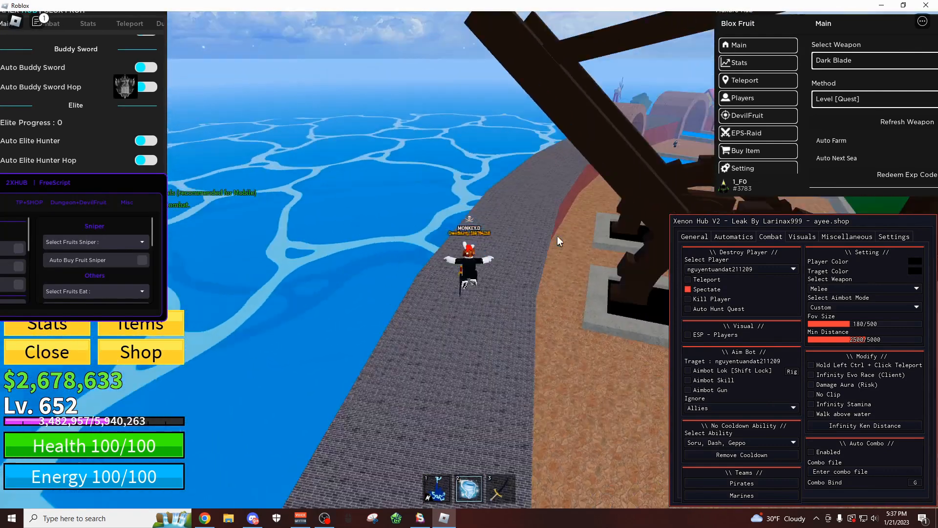
left_click(687, 288)
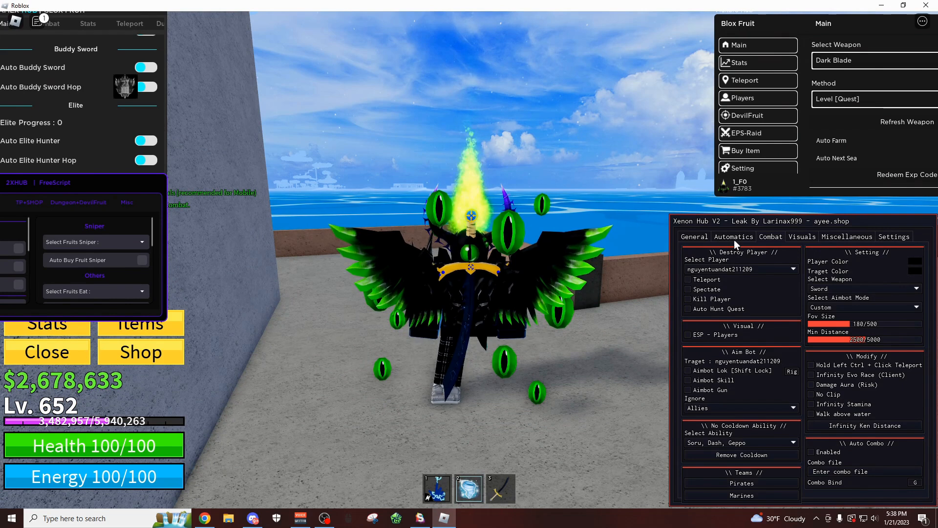
Pick Sword in Xenon Hub's Select Stats list under Automatics settings
left_click(733, 236)
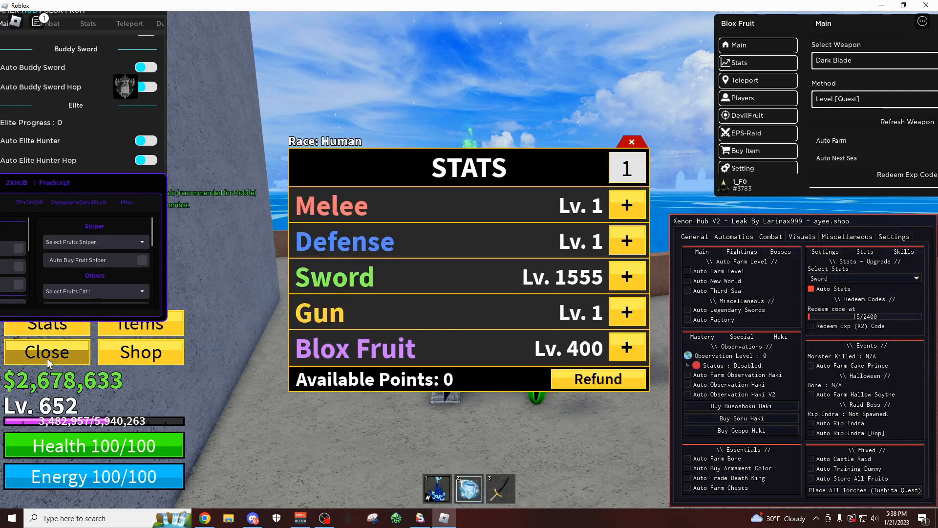
left_click(864, 278)
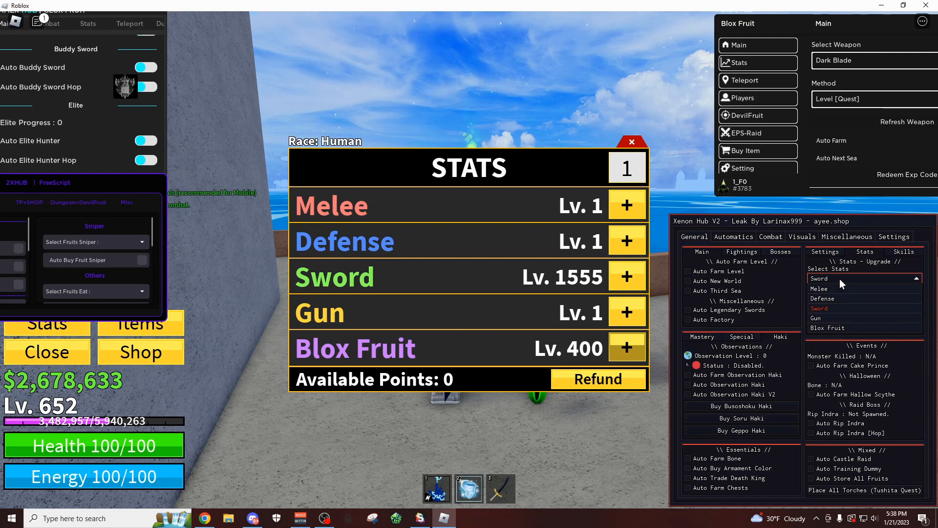
left_click(864, 278)
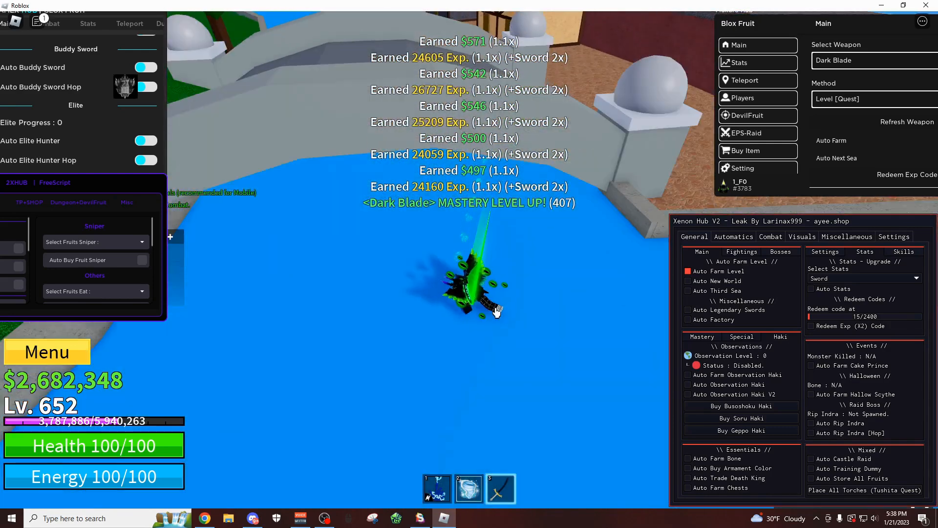
Stop level farming, spend stat points on Sword with Auto Stats, and show the Items page
left_click(735, 62)
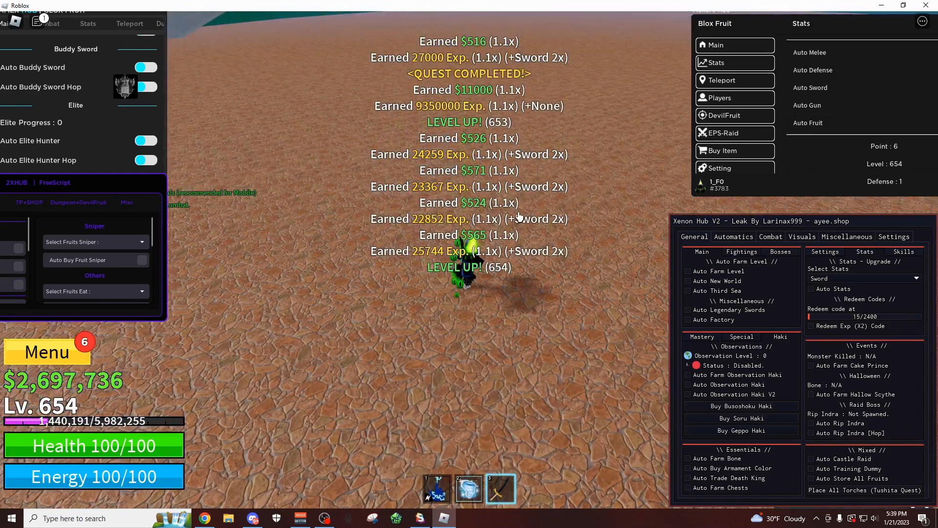
left_click(47, 351)
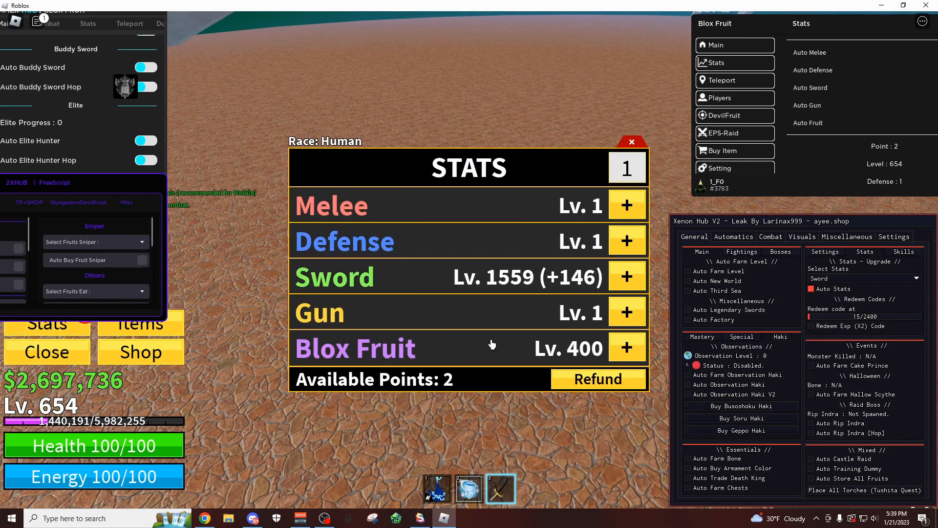
left_click(627, 276)
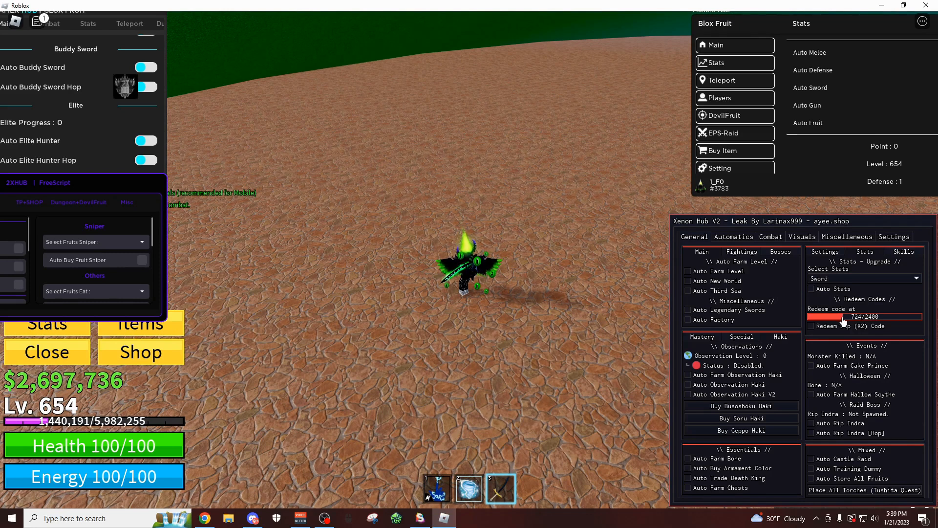
left_click(811, 325)
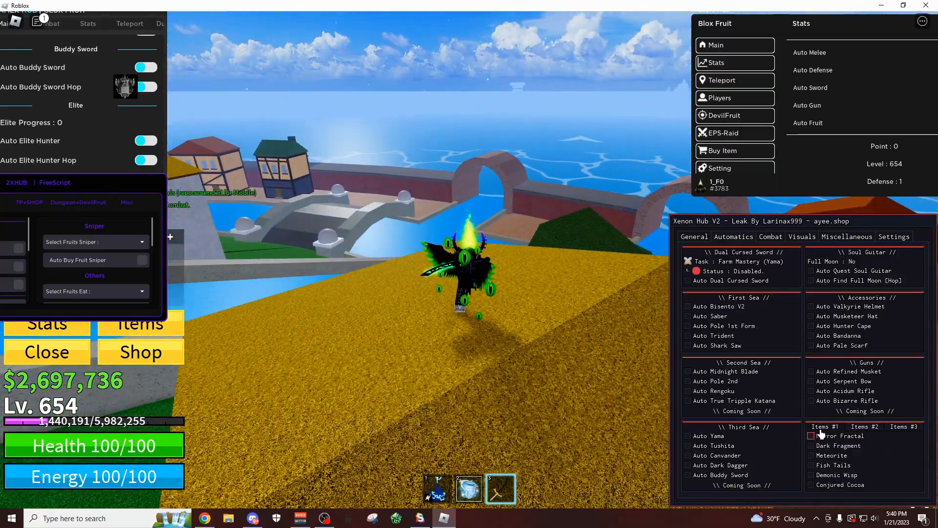
Select a different target player on Xenon Hub's Combat page
left_click(913, 426)
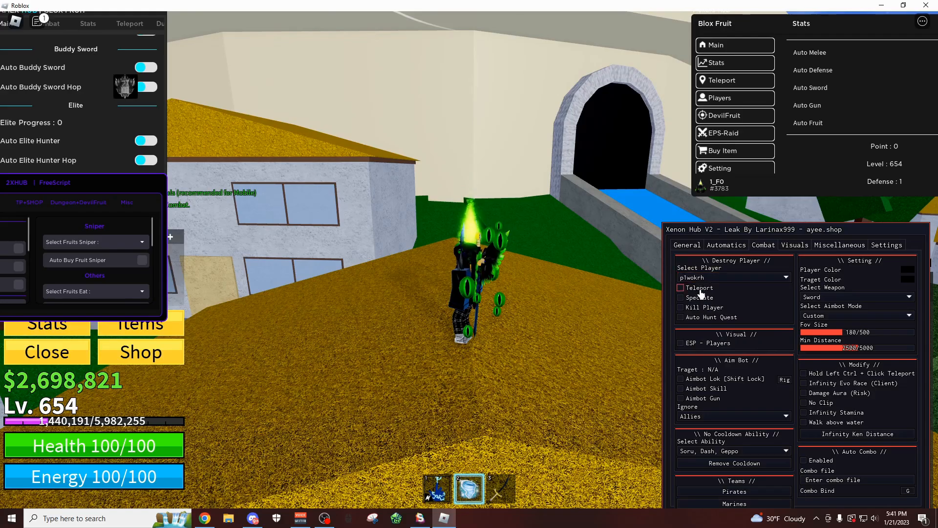
Teleport the character to the selected player using Destroy Player's Teleport toggle
left_click(680, 298)
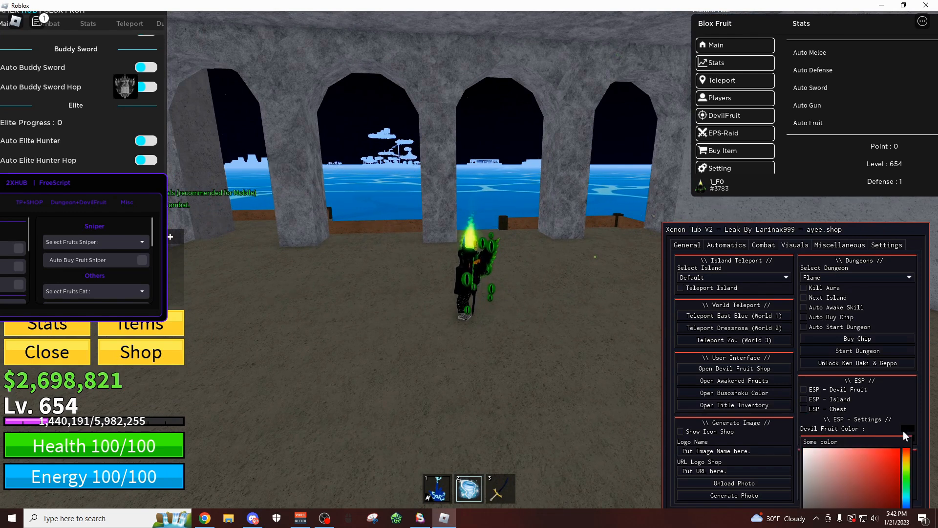
left_click(802, 389)
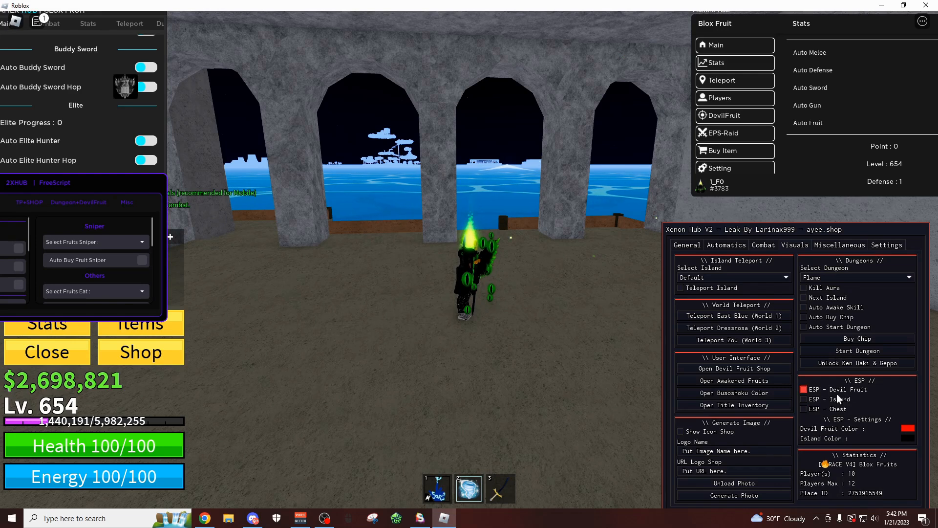
left_click(803, 400)
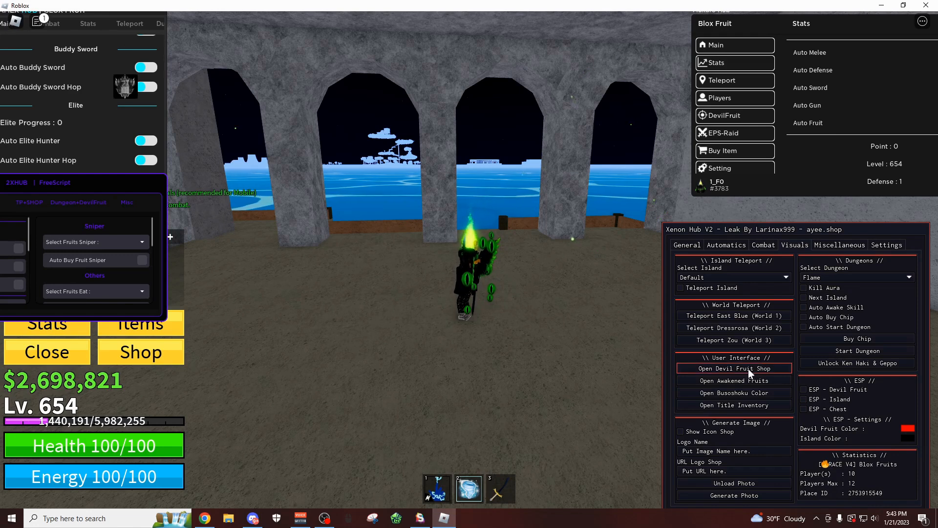
left_click(734, 368)
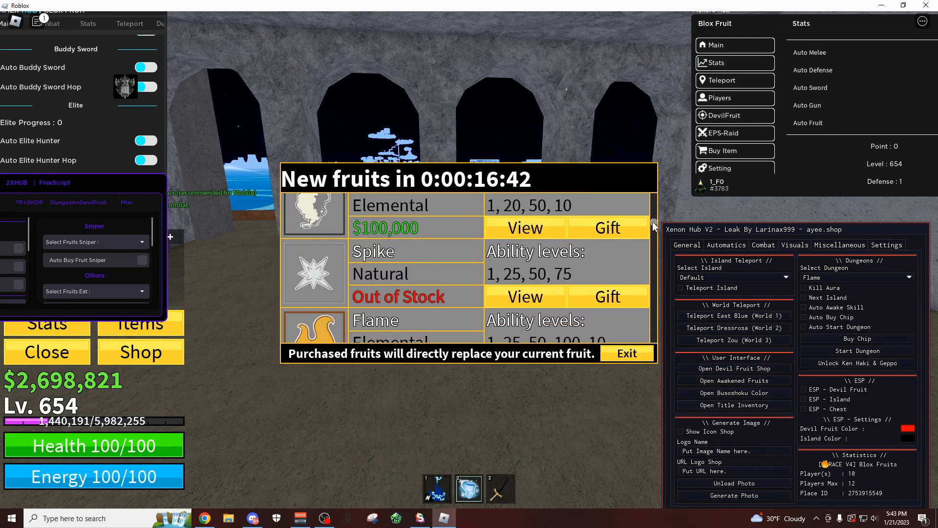
scroll("down", 3)
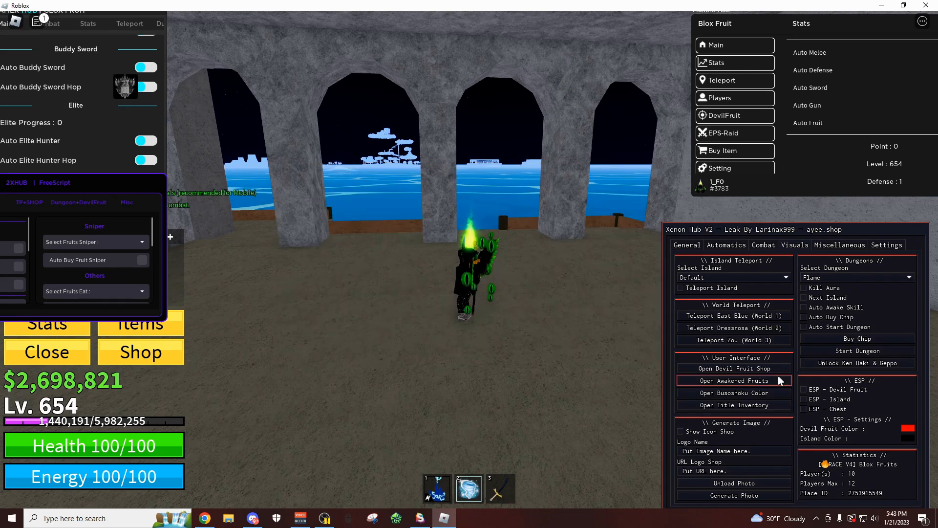
left_click(734, 380)
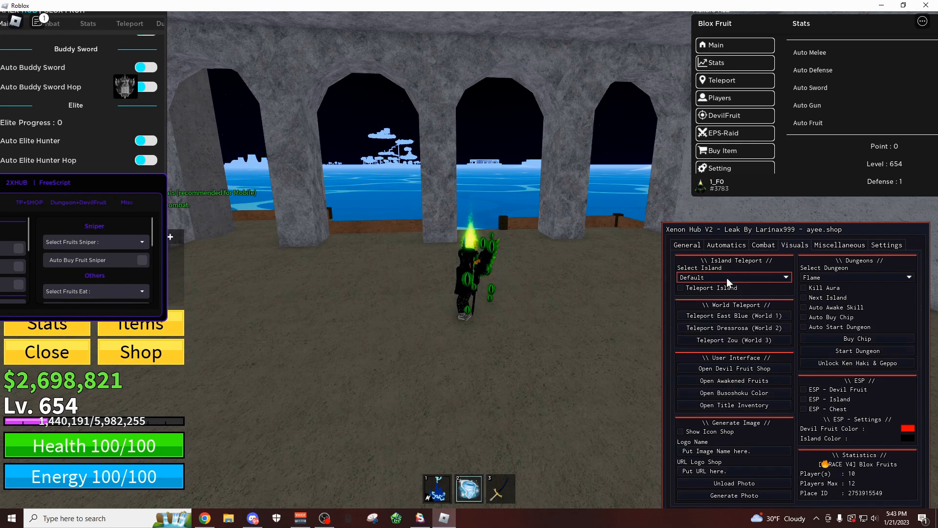
Teleport to the Sky2 island, then select Fountain as the next destination island
left_click(732, 277)
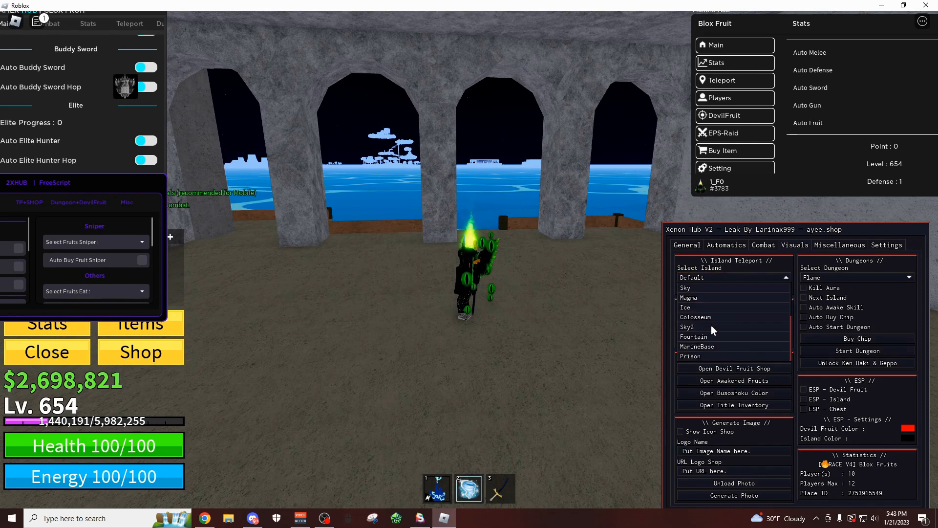
left_click(686, 327)
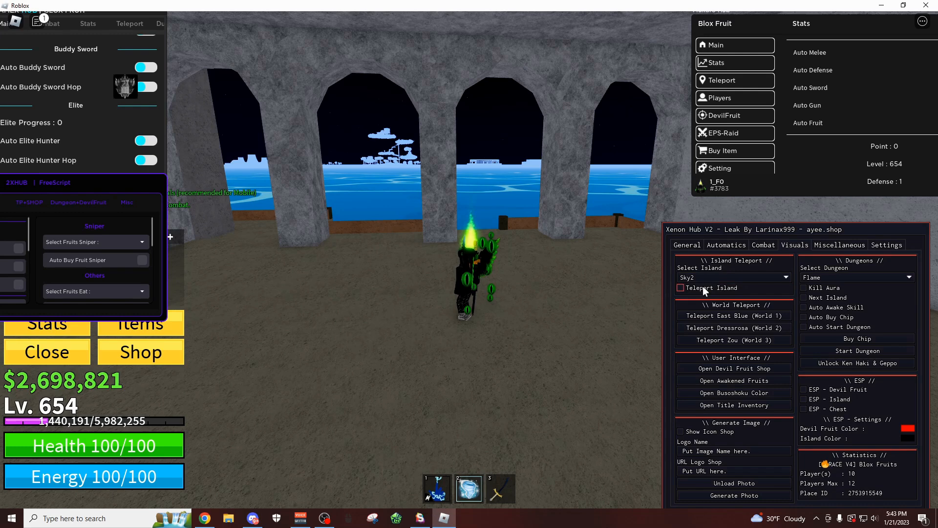
left_click(680, 288)
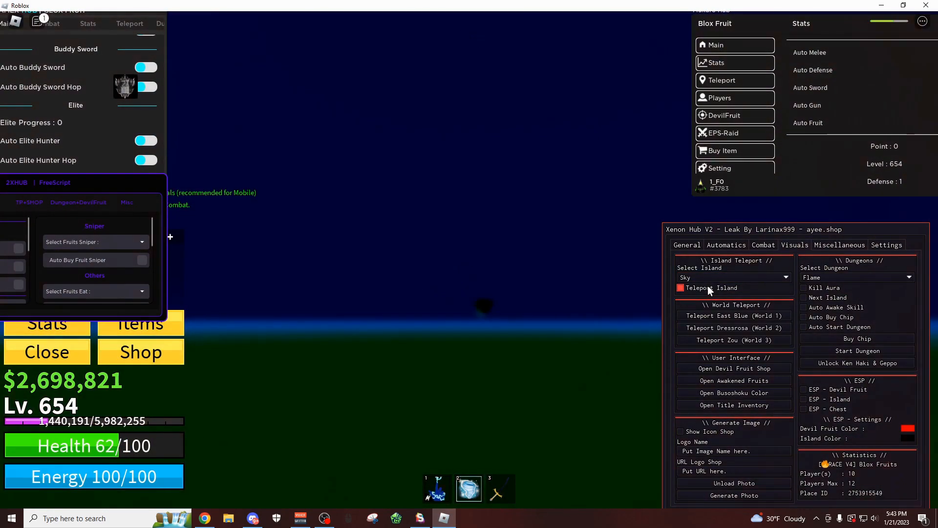
left_click(711, 287)
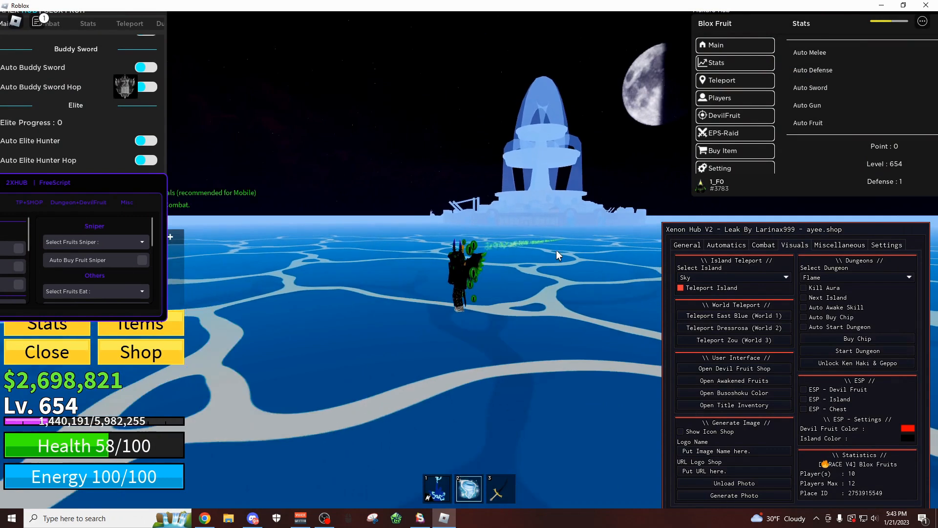
left_click(733, 277)
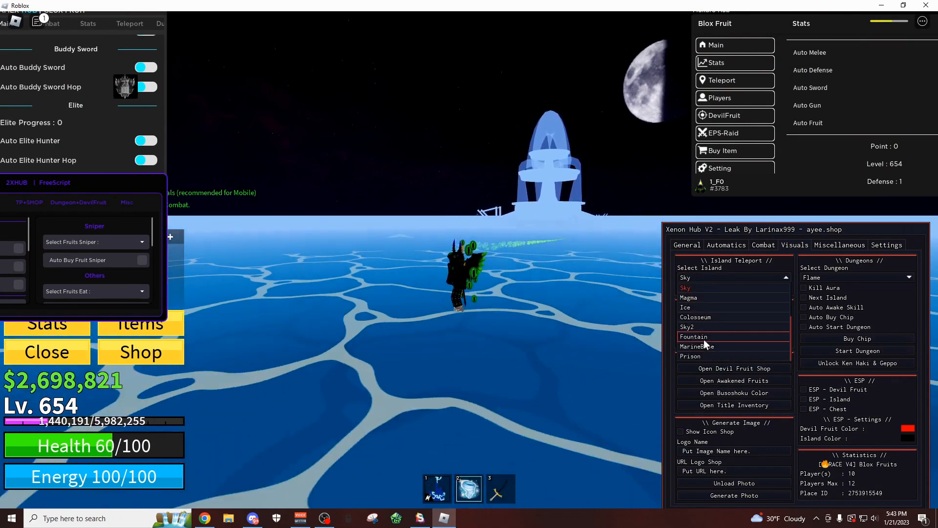
left_click(693, 336)
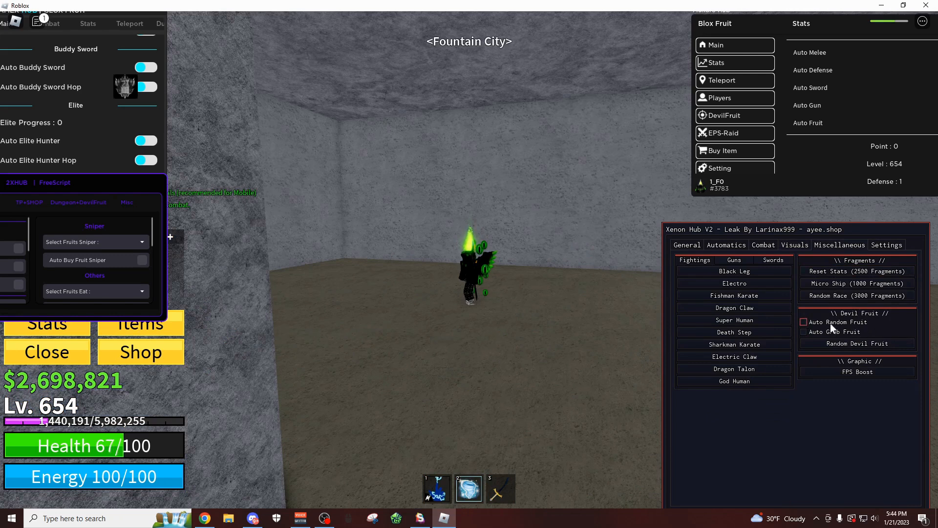
Choose Leopard-Leopard in Mukuro Hub's DevilFruit Fruit List, then roll a random devil fruit
left_click(804, 322)
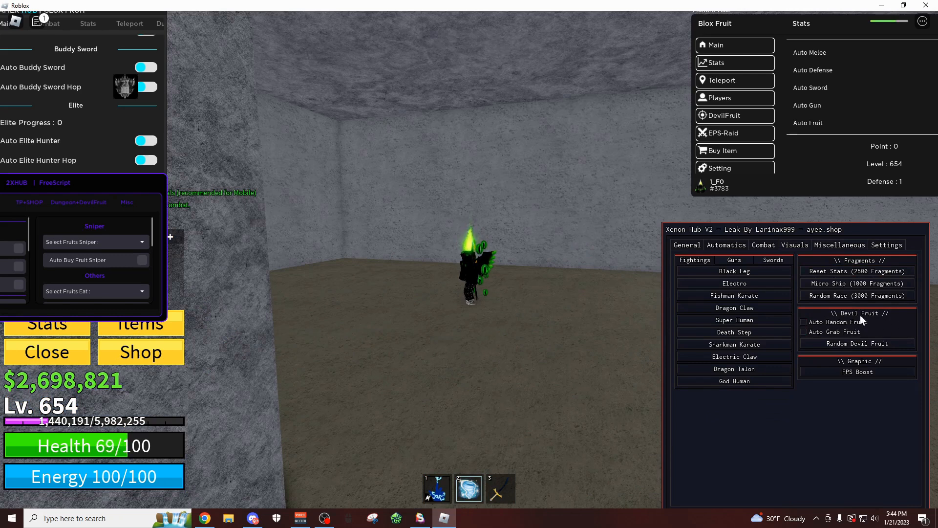
left_click(763, 244)
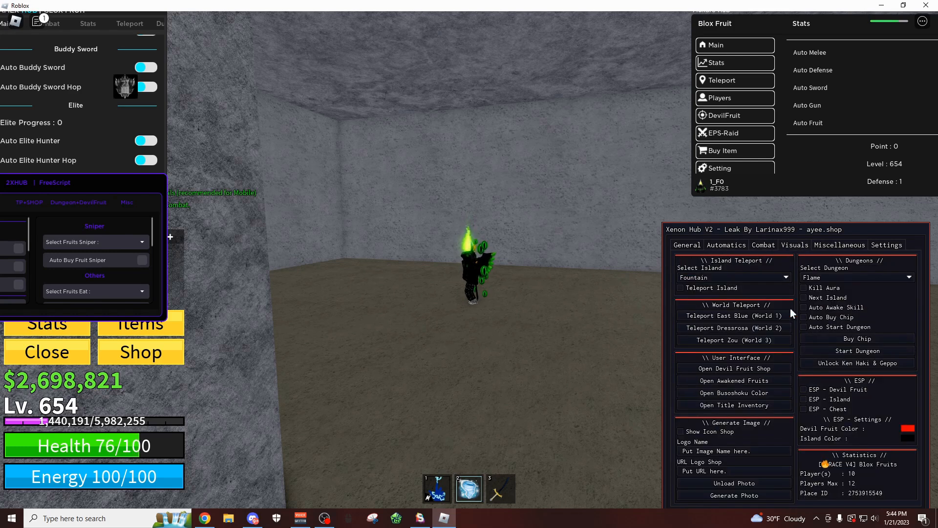
left_click(763, 245)
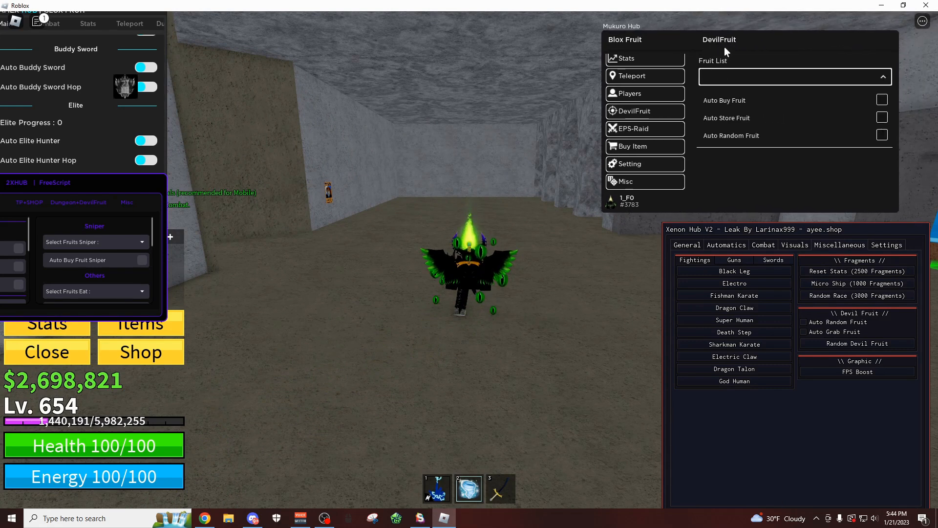
left_click(794, 76)
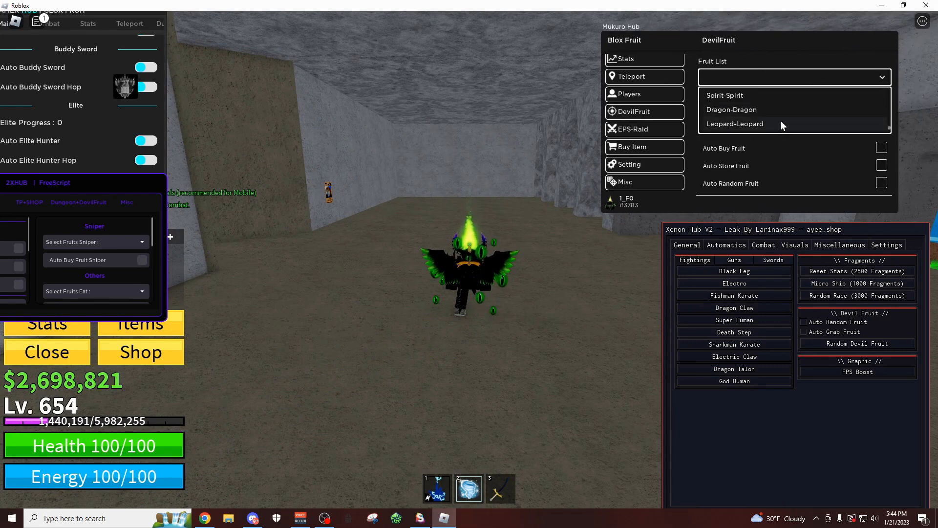
left_click(734, 123)
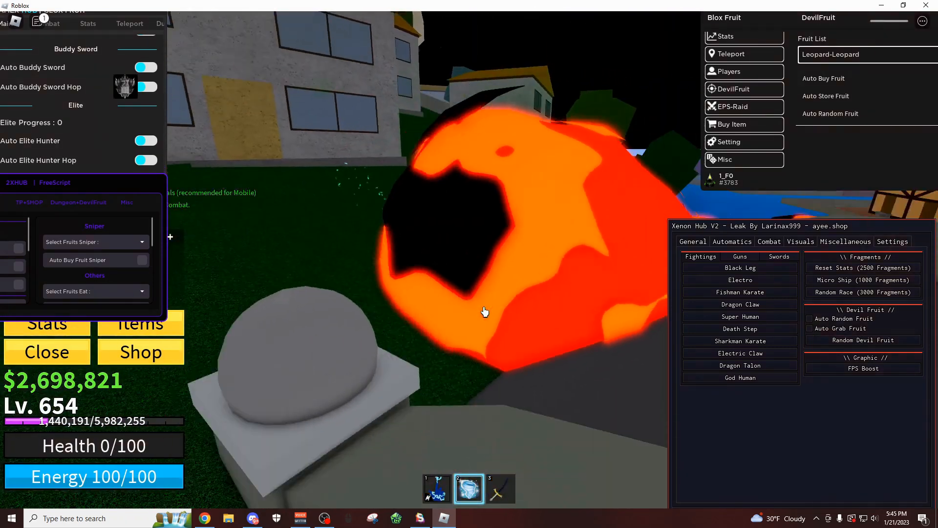
left_click(862, 340)
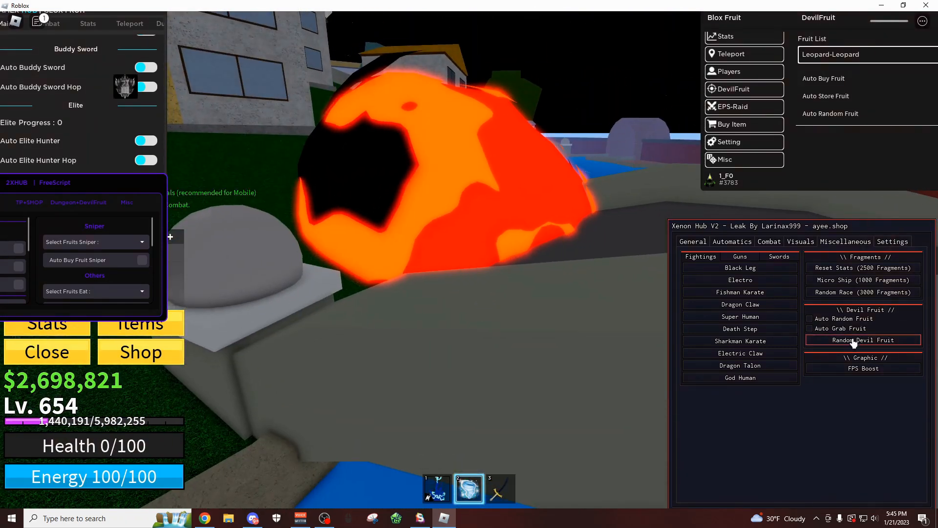
Buy the Refined Slingshot for $30,000 from Xenon Hub's Guns list
left_click(862, 340)
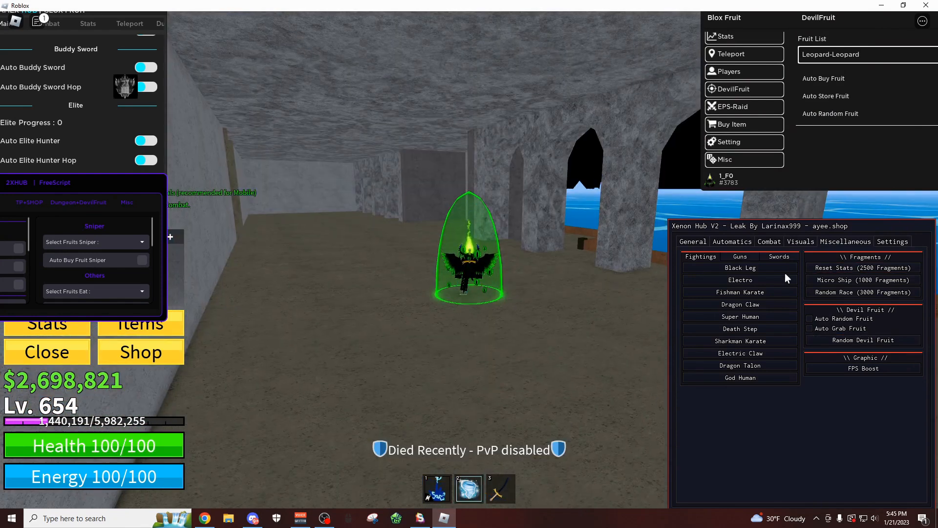
mouse_move(749, 341)
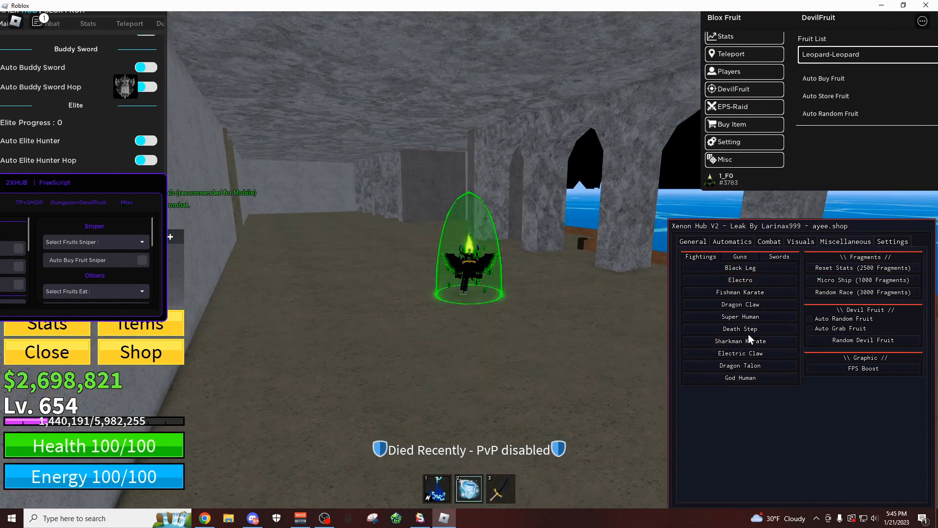
left_click(739, 256)
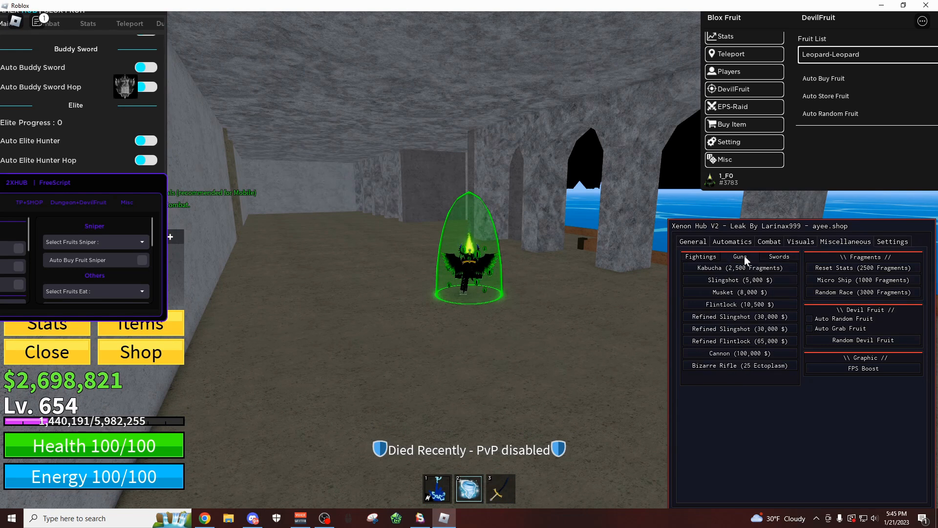
mouse_move(548, 435)
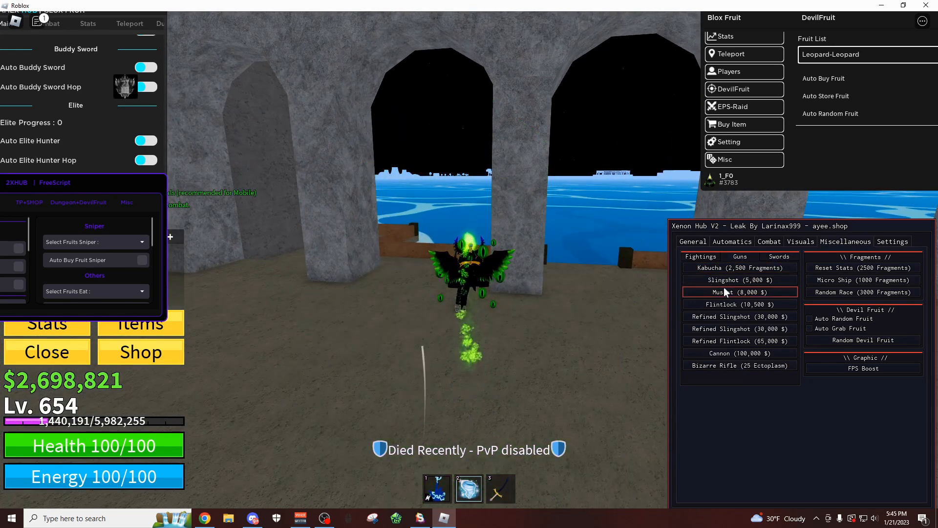
left_click(739, 316)
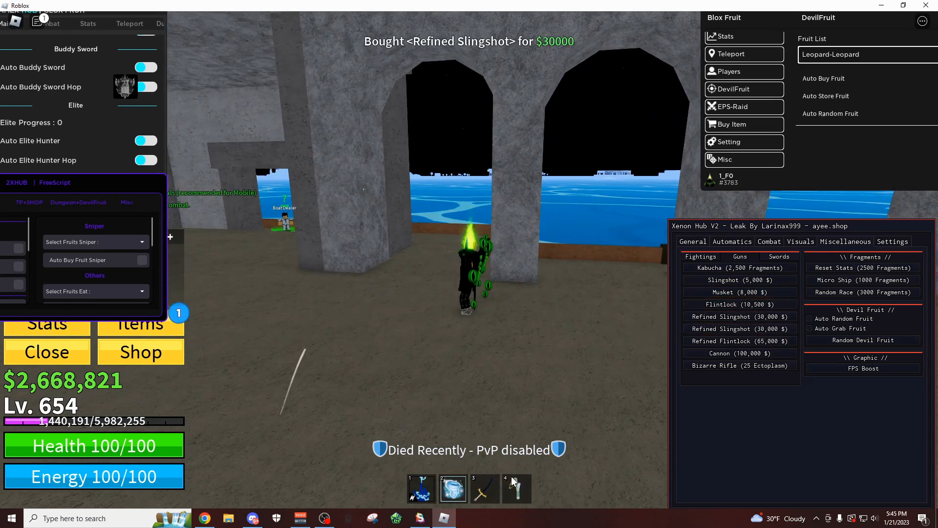
left_click(516, 487)
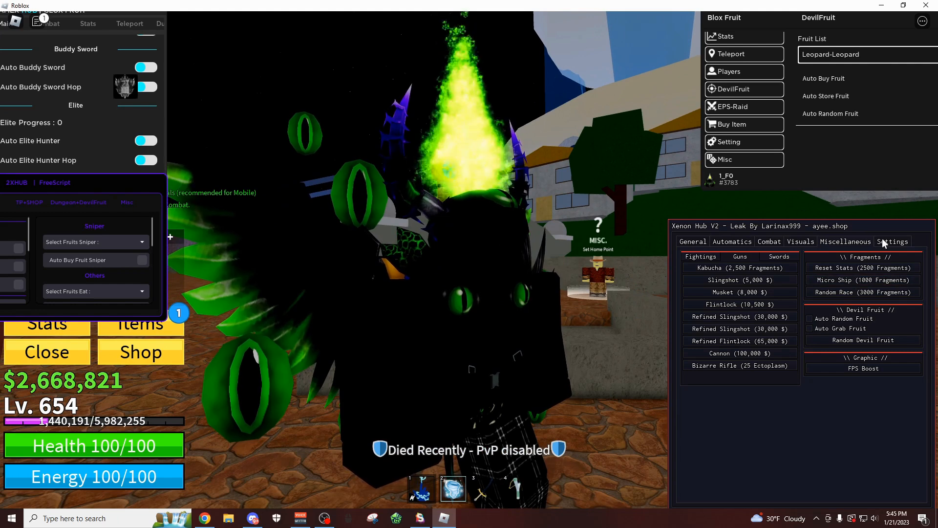
Move from Xenon Hub's Settings tab to its General tab of sword, accessory and gun farming
left_click(892, 241)
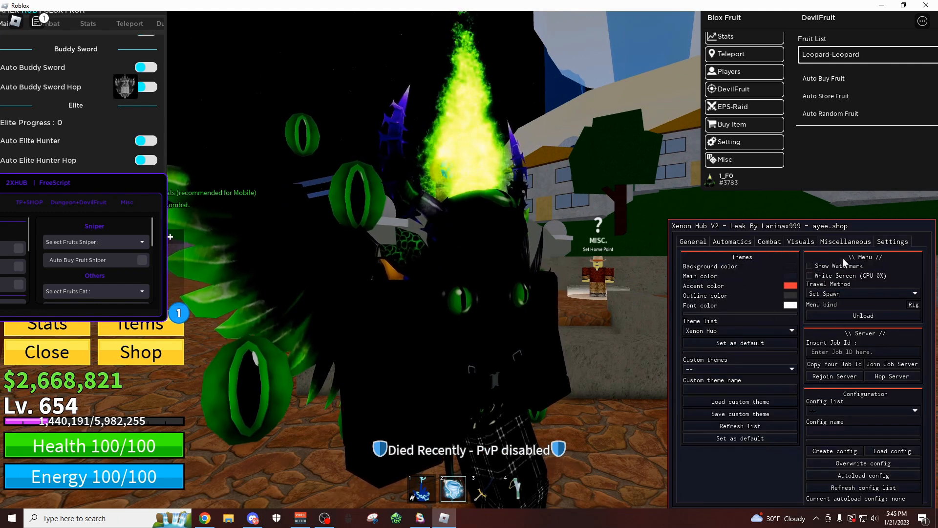
left_click(731, 241)
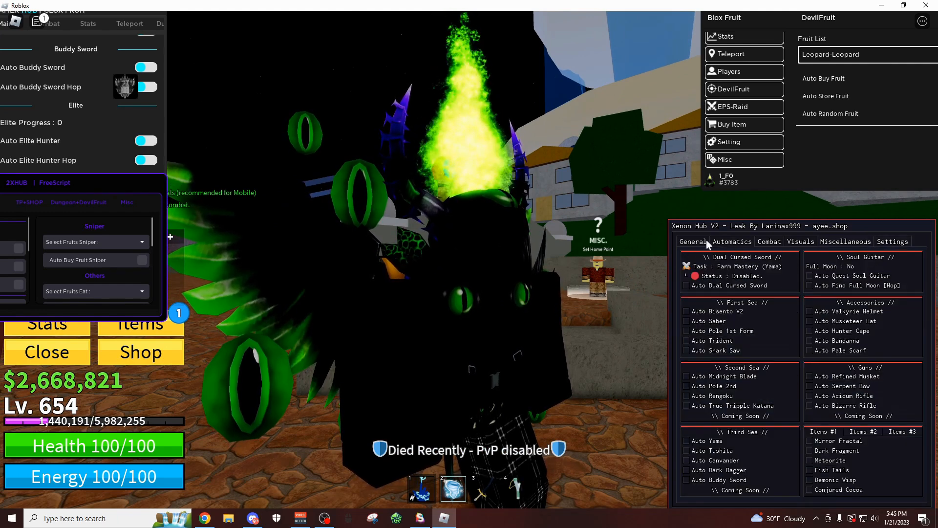
left_click(693, 241)
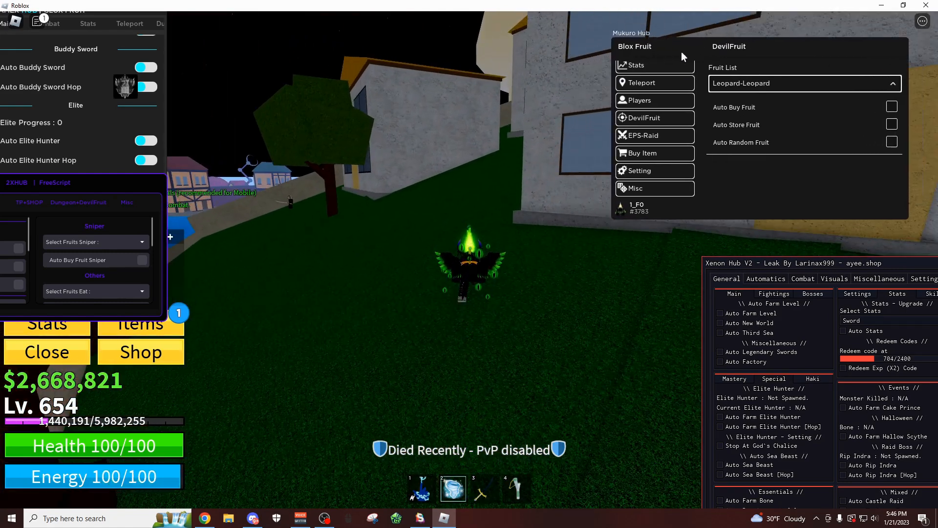
Enable Mukuro Hub's Auto Farm with Dark Blade on Level [Quest] from the Main tab
left_click(640, 66)
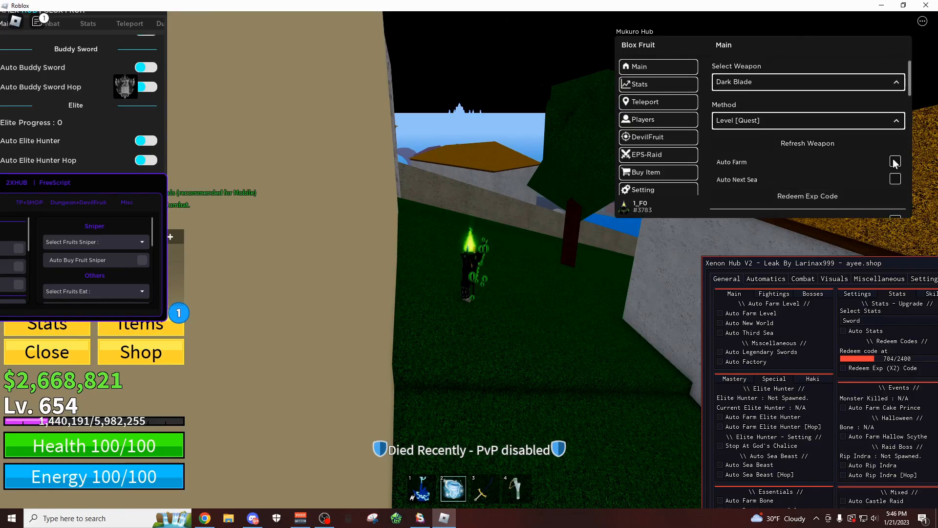
left_click(895, 161)
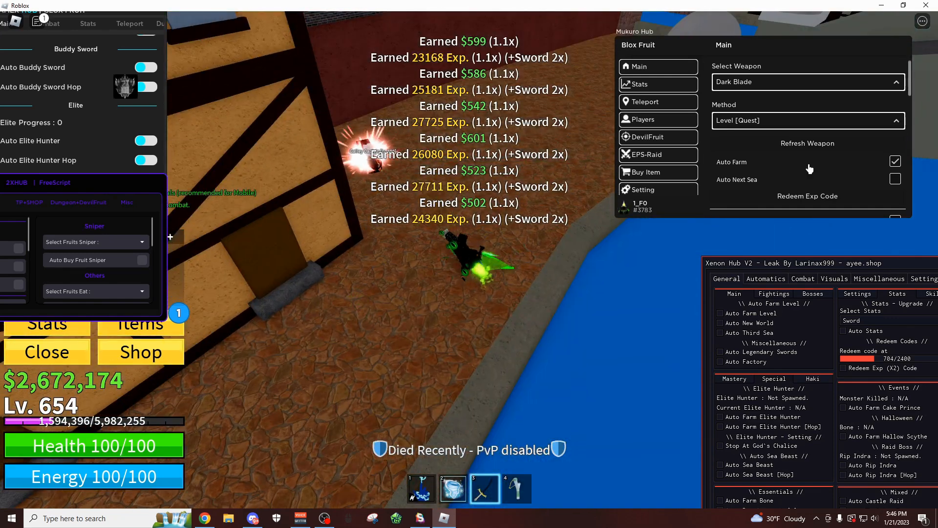
left_click(895, 162)
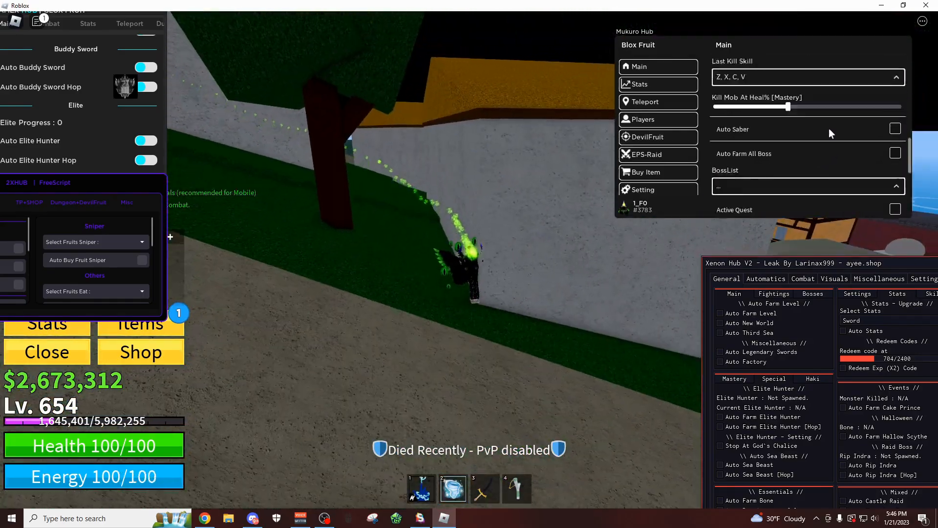
Browse Mukuro Hub's Stats, Players, DevilFruit and ESP pages, toggling ESP Chests on then off
left_click(639, 84)
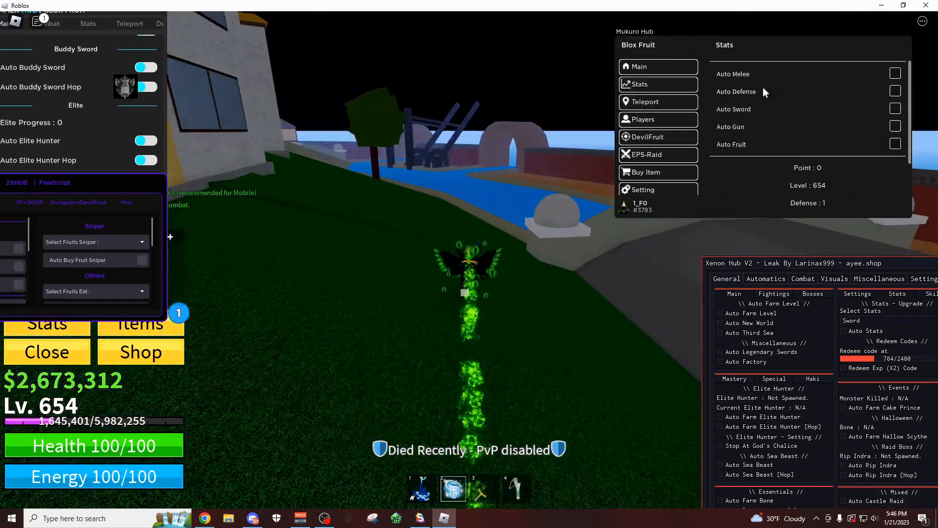
left_click(657, 119)
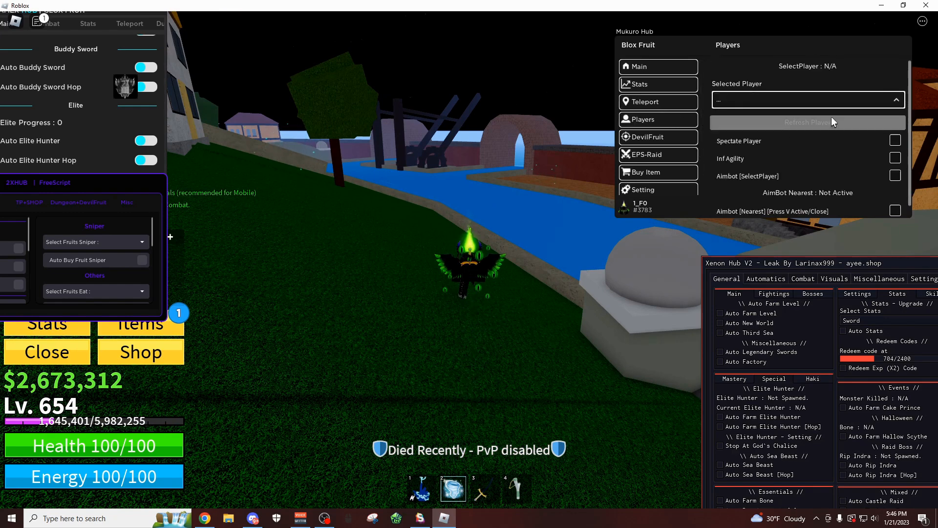
left_click(646, 137)
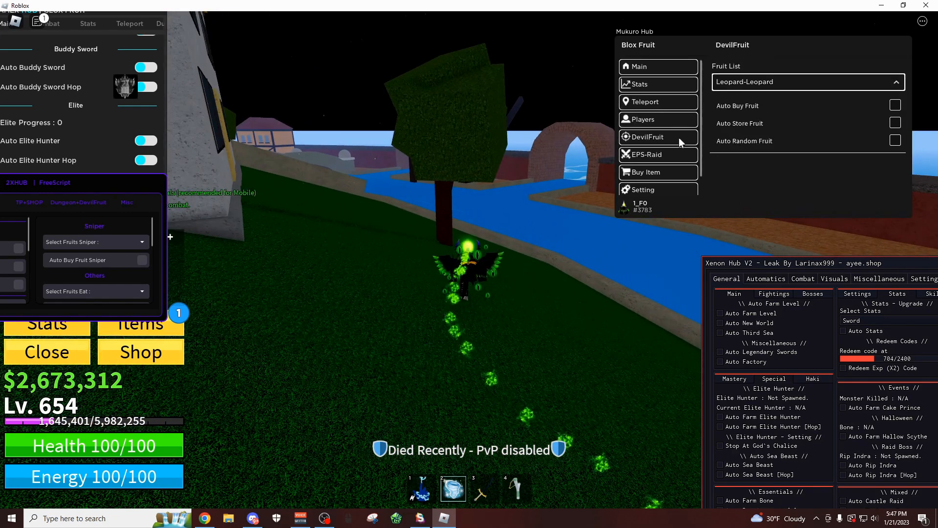
left_click(647, 154)
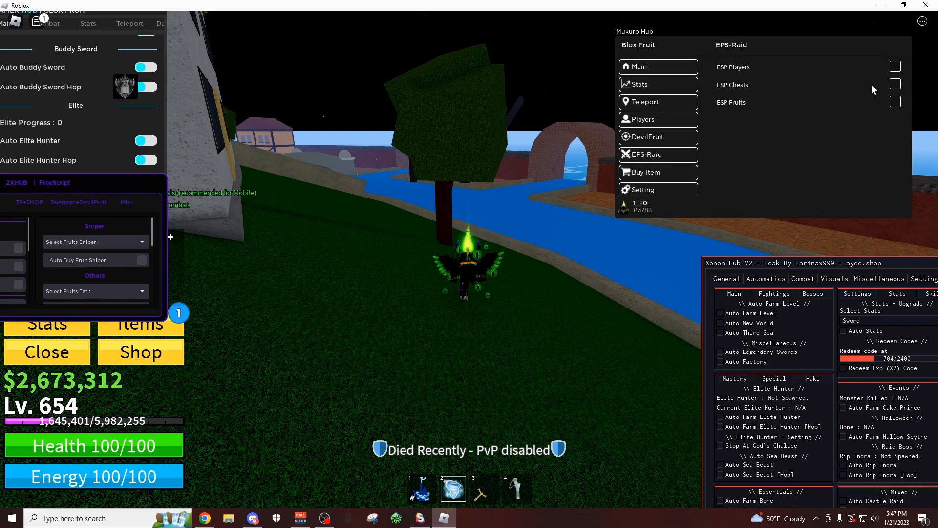
left_click(895, 85)
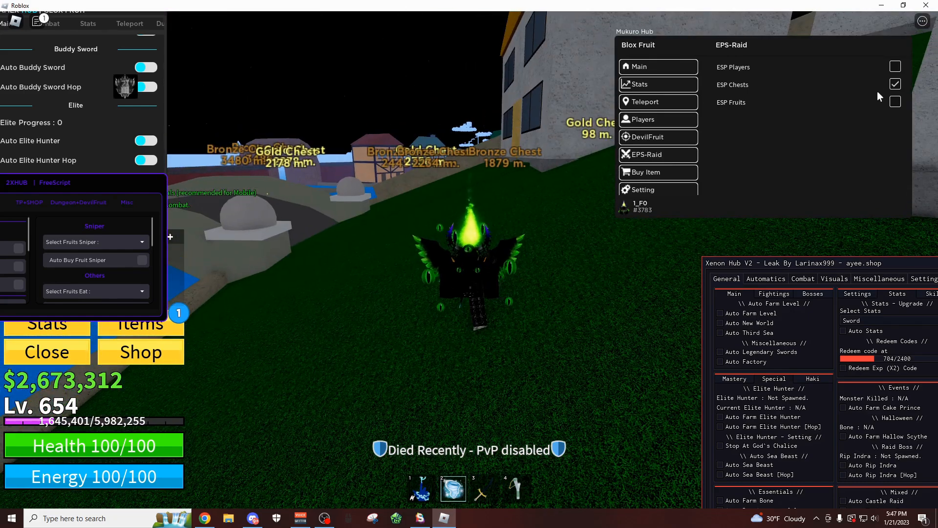
left_click(895, 85)
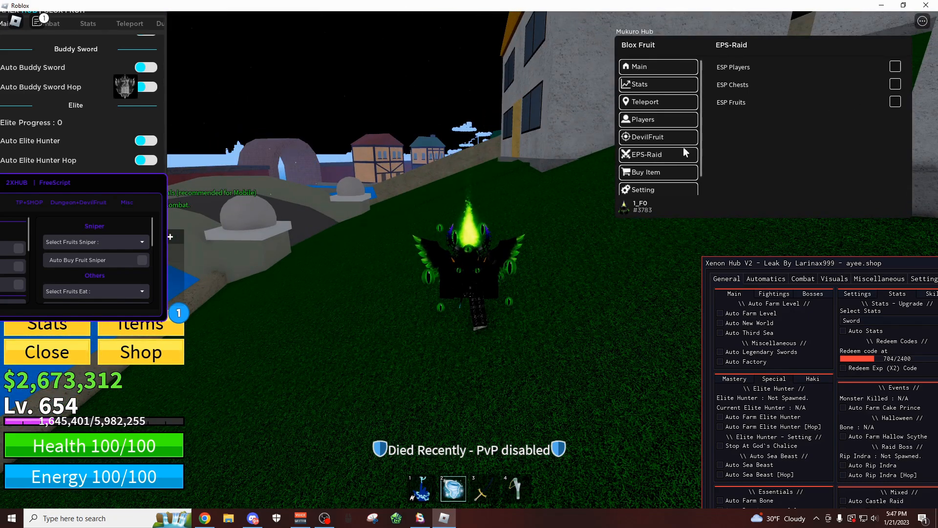
mouse_move(758, 141)
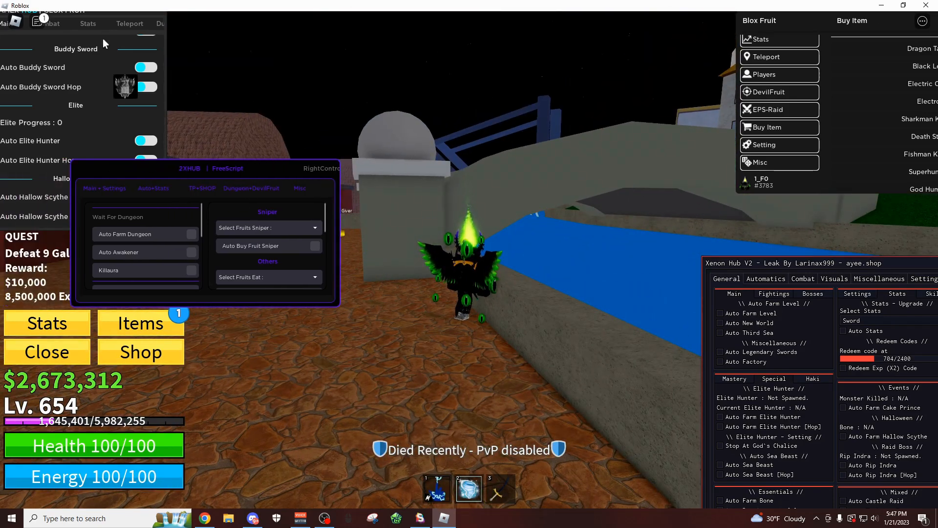
mouse_move(115, 81)
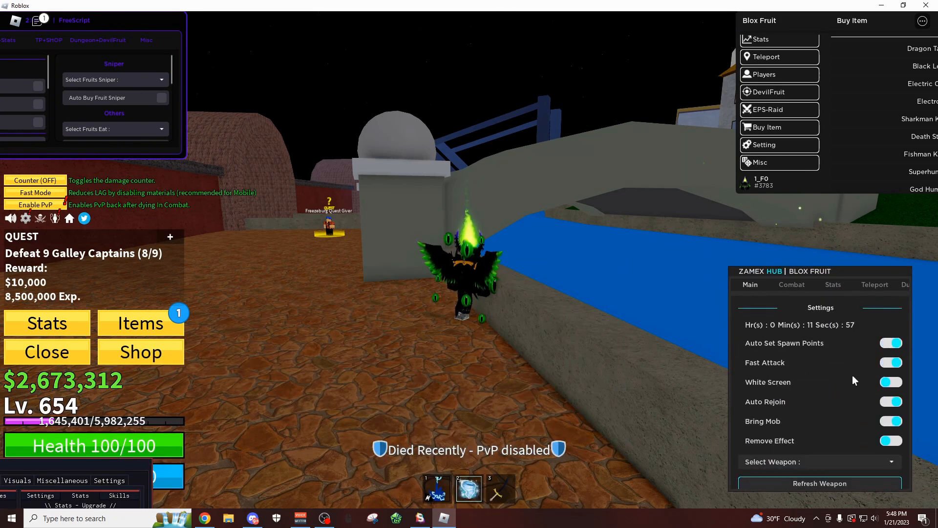
Browse Zamex Hub's Teleport, Devil Fruit, Shop and Misc pages down to Server and Ui
scroll("down", 3)
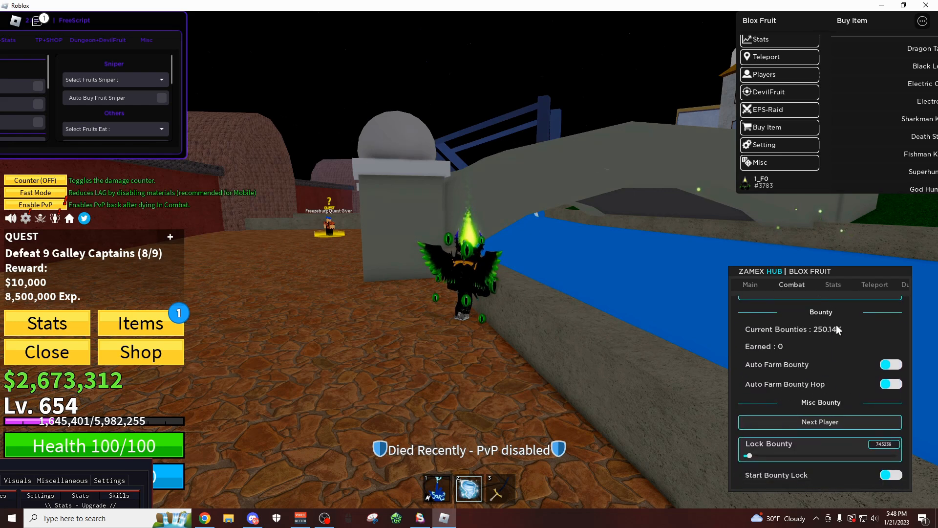
left_click(874, 284)
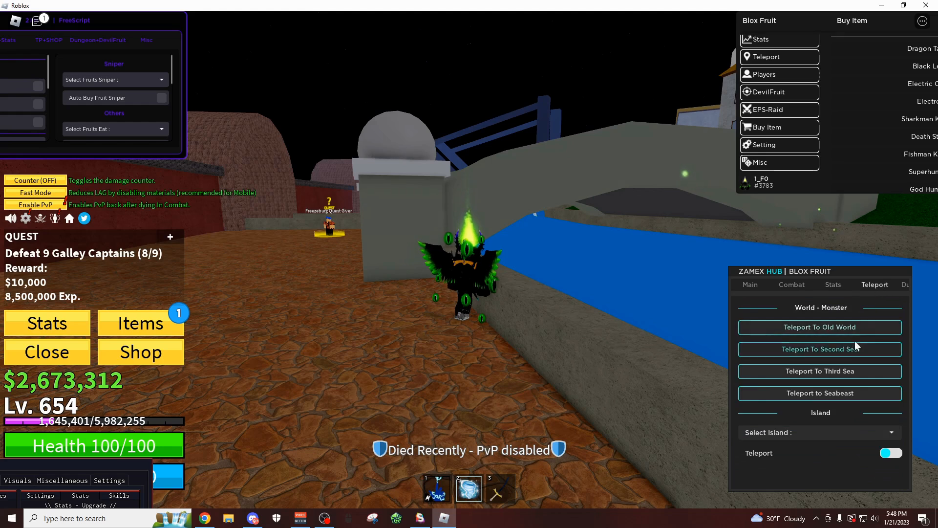
left_click(802, 285)
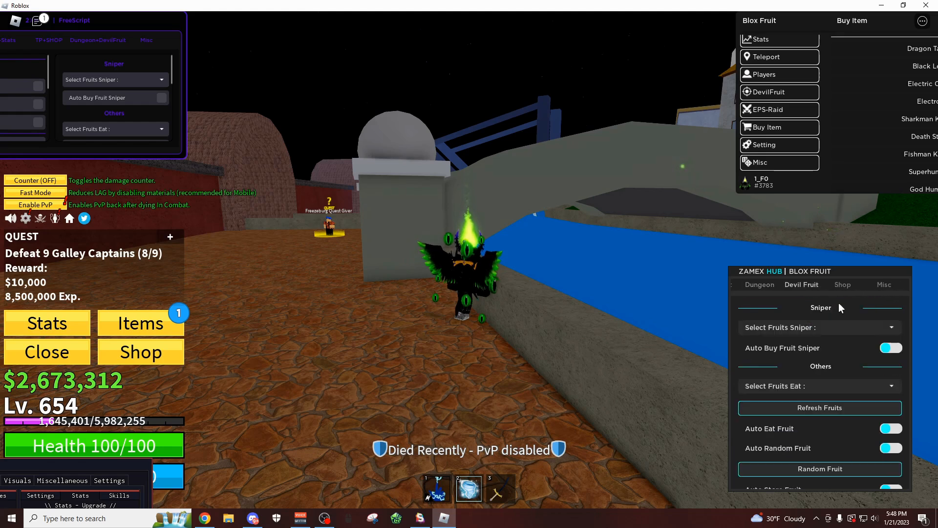
scroll("down", 3)
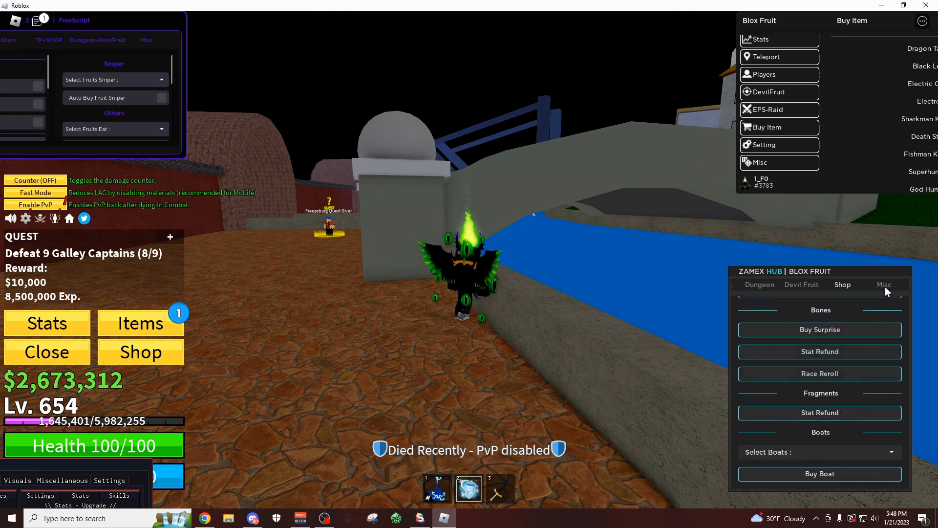
left_click(884, 284)
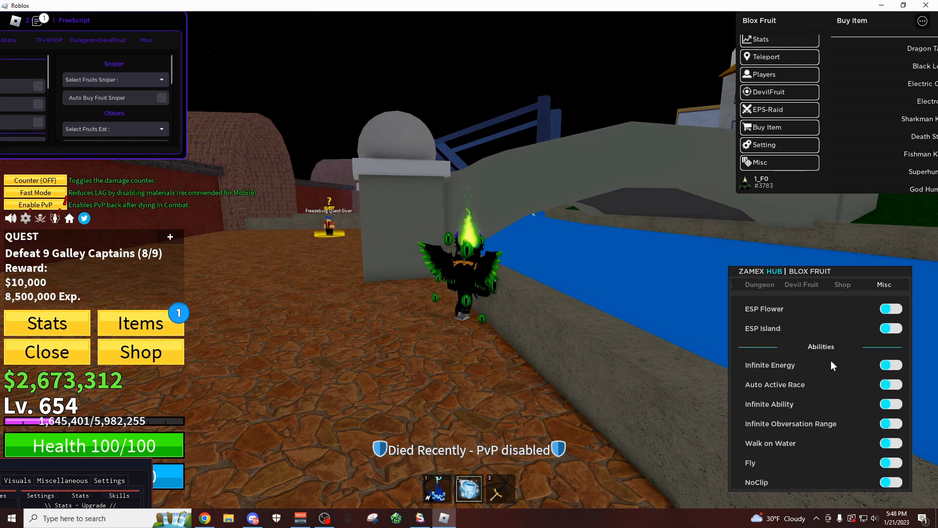
left_click(801, 284)
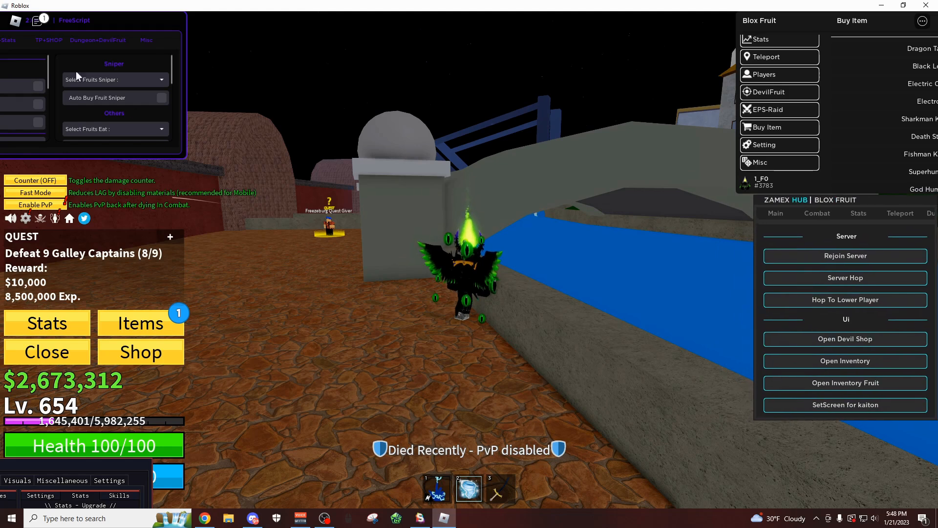
Turn on Zamex Hub's Auto Farm Boss with Cyborg selected on the Main page
left_click(776, 213)
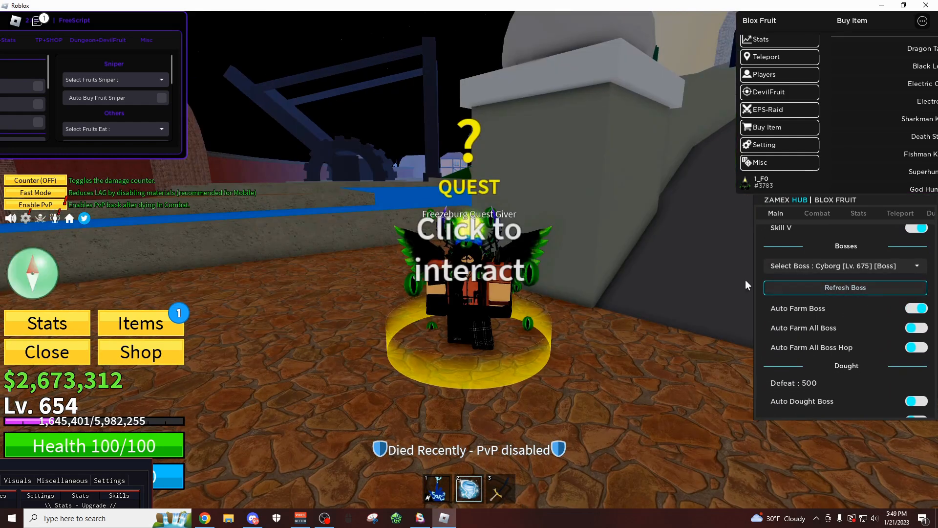
left_click(468, 269)
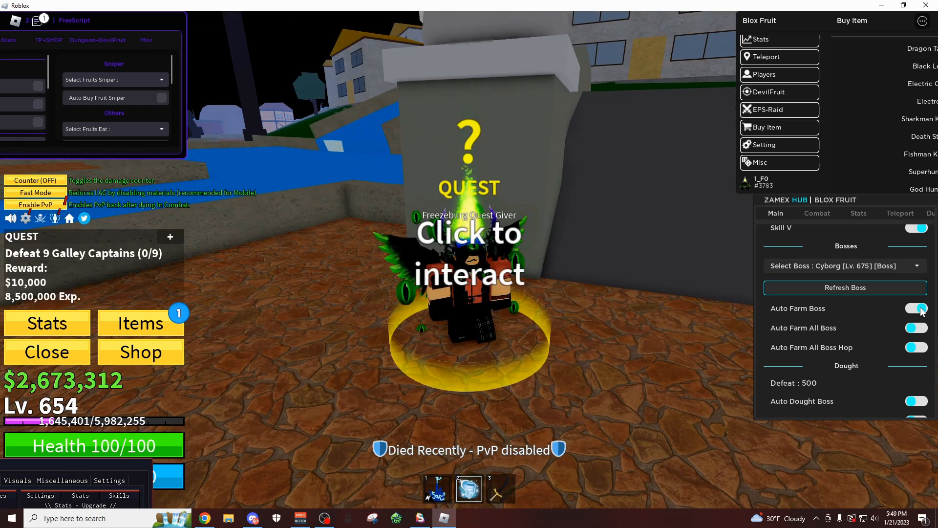
left_click(916, 308)
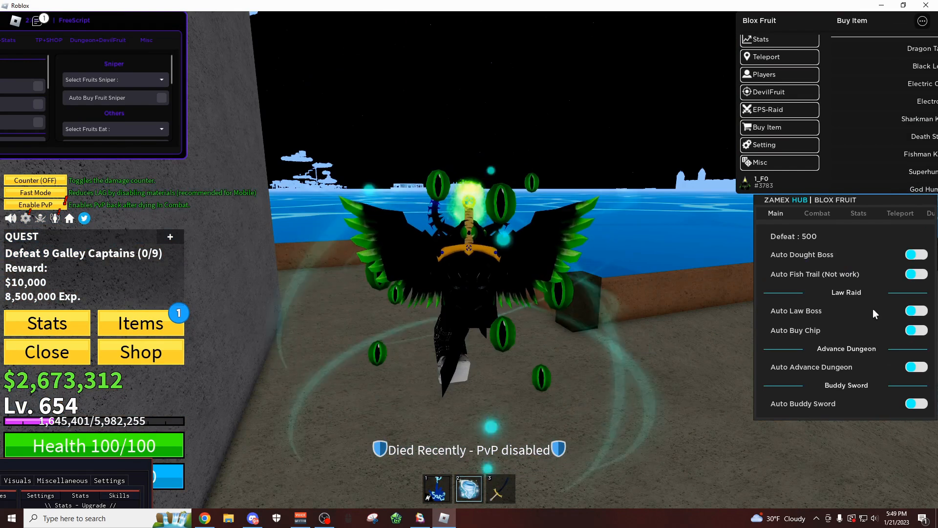
scroll("down", 3)
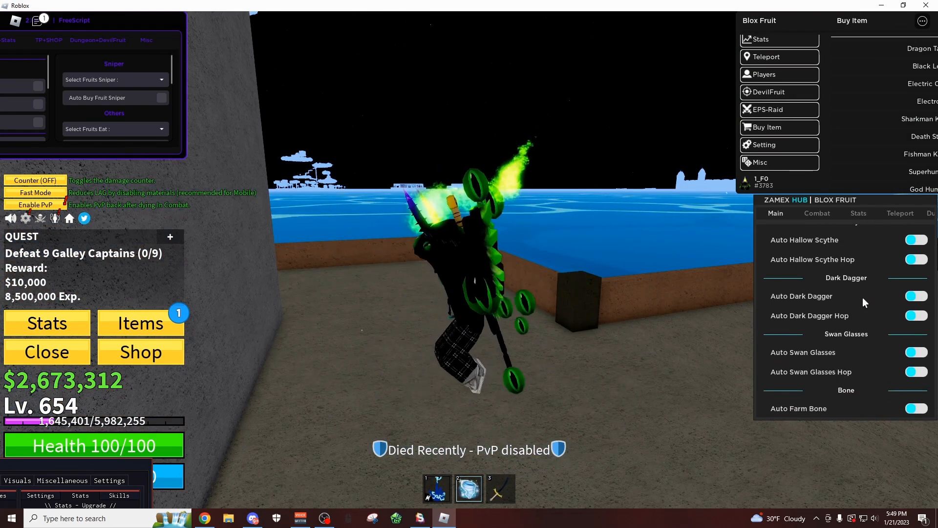